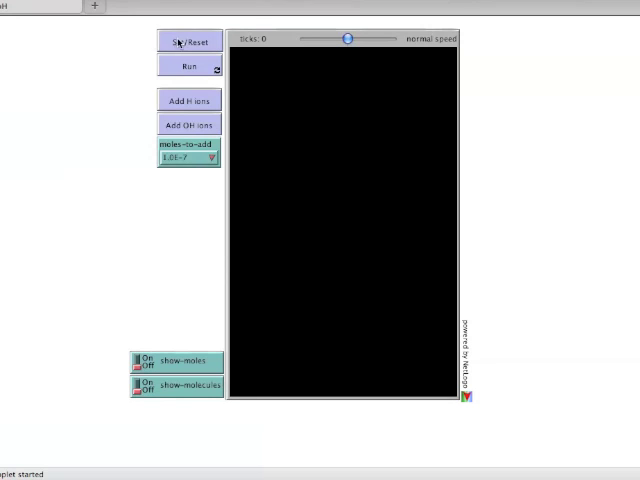
- Initialize the water equilibrium model at pH 7 and adjust the speed slider toward slower
click(190, 40)
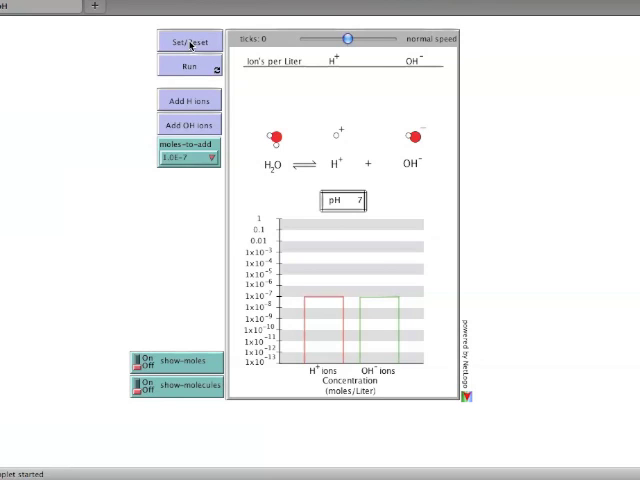
mouse_move(310, 42)
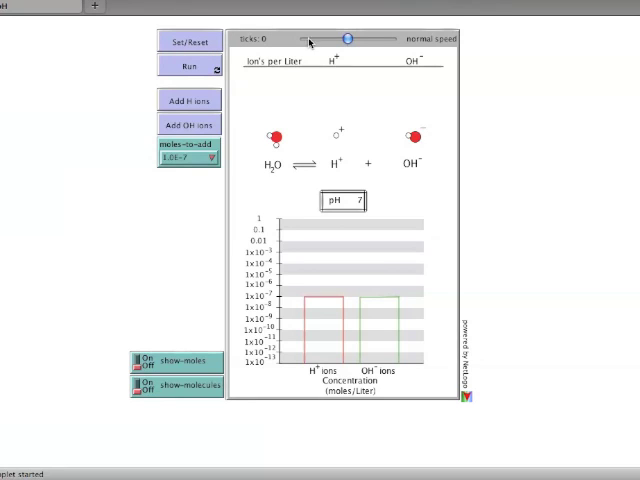
drag(348, 38, 324, 38)
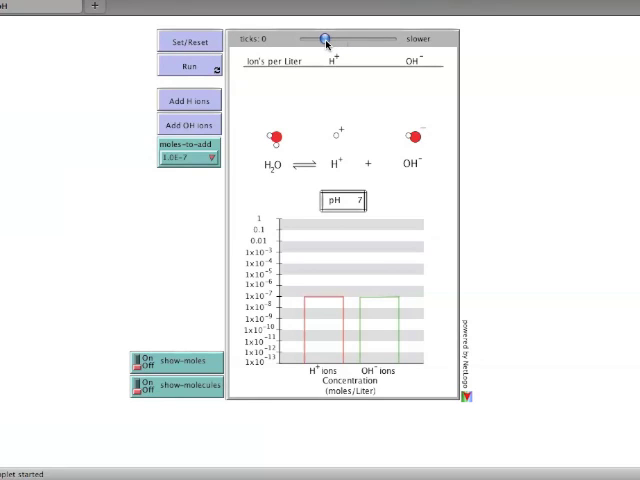
drag(324, 38, 362, 38)
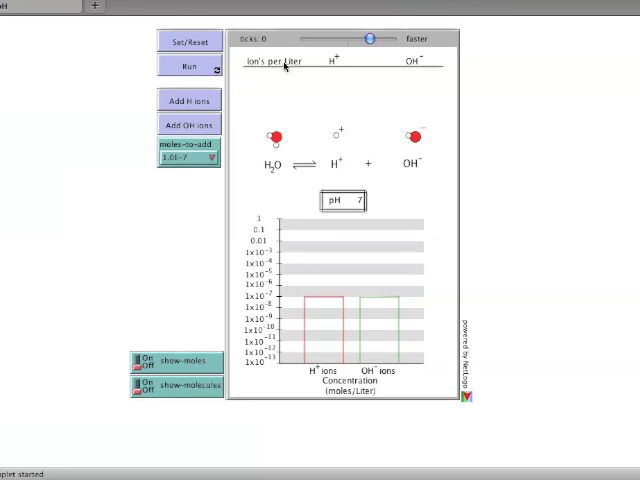
mouse_move(400, 70)
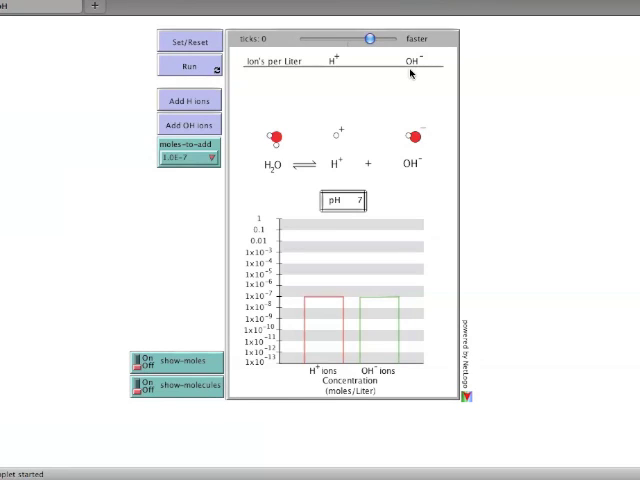
mouse_move(198, 276)
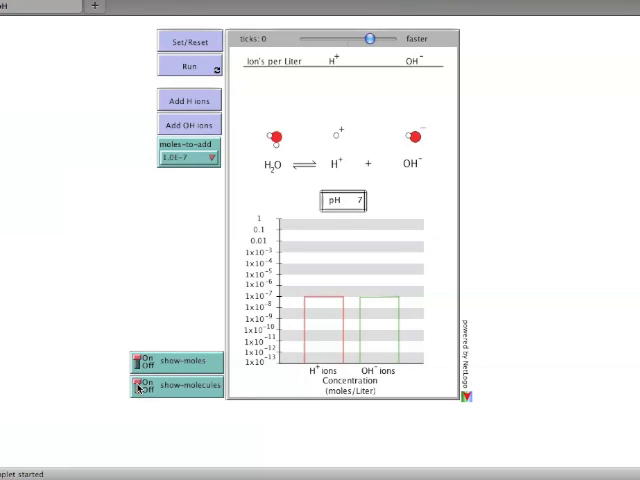
mouse_move(196, 342)
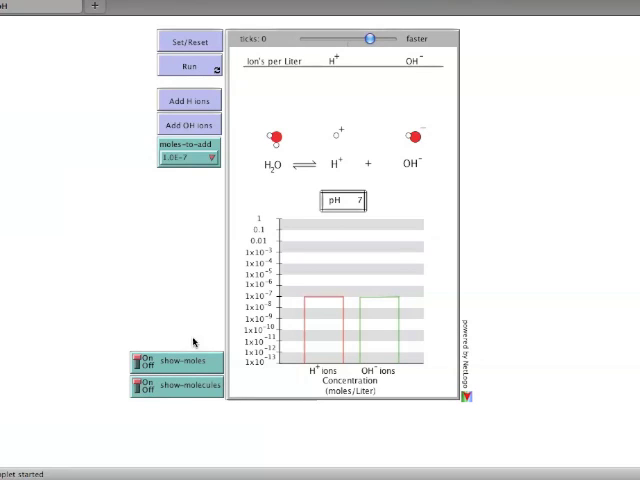
mouse_move(398, 144)
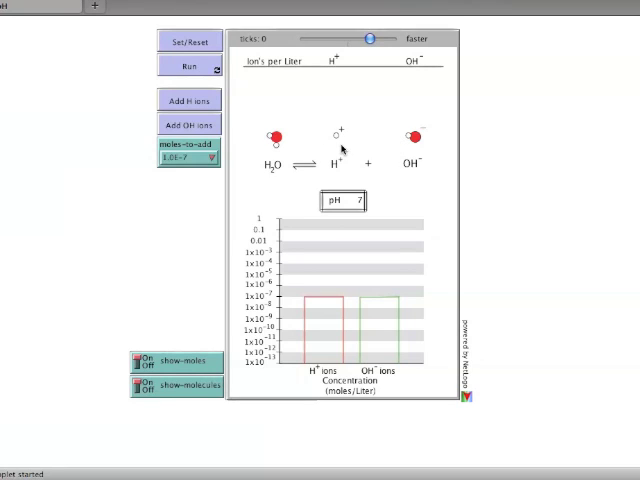
mouse_move(410, 148)
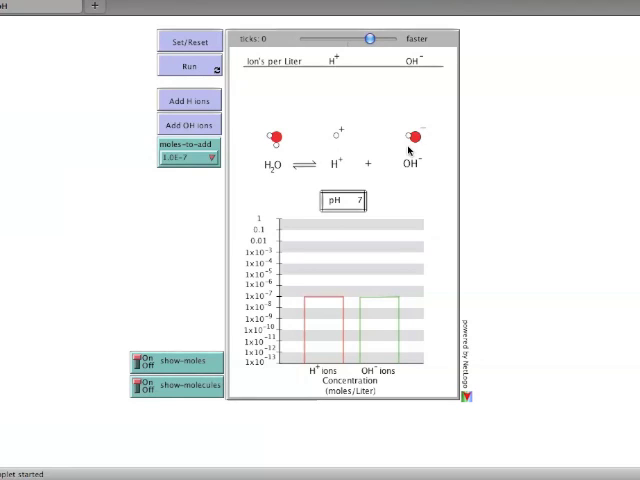
mouse_move(284, 176)
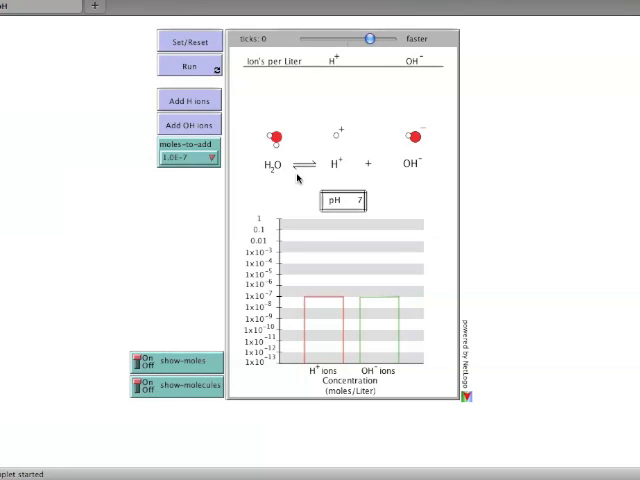
mouse_move(330, 176)
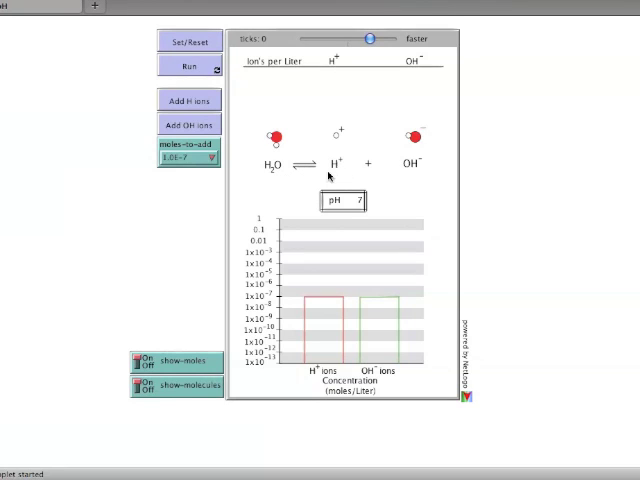
mouse_move(424, 172)
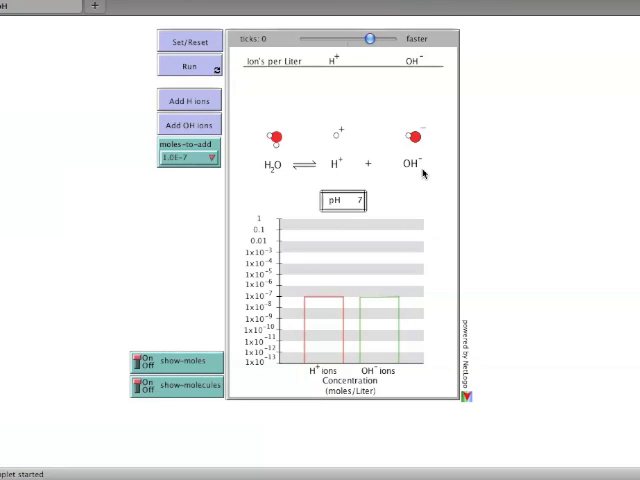
mouse_move(408, 382)
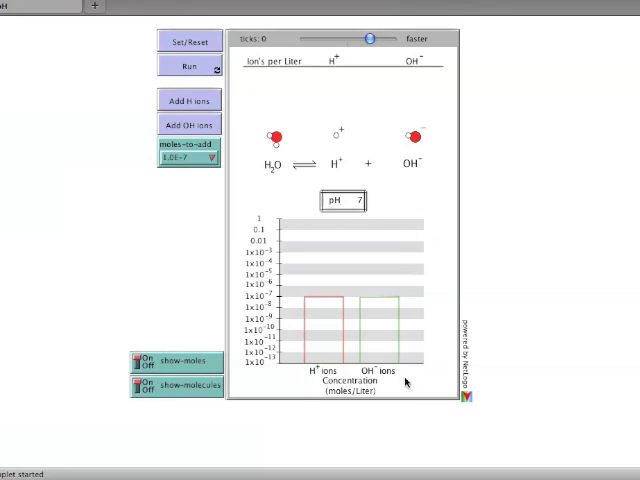
mouse_move(314, 286)
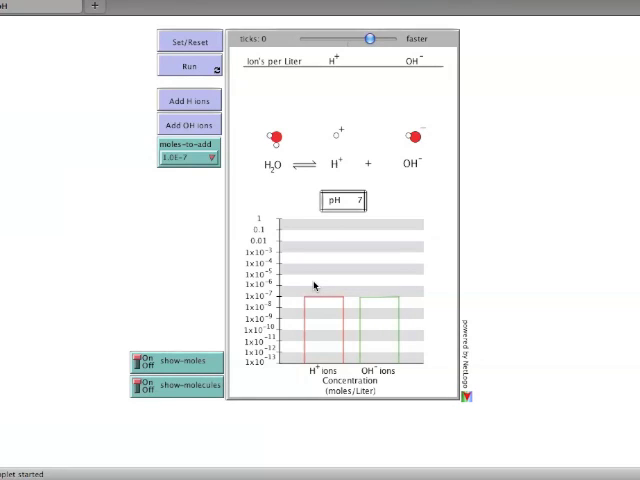
mouse_move(292, 268)
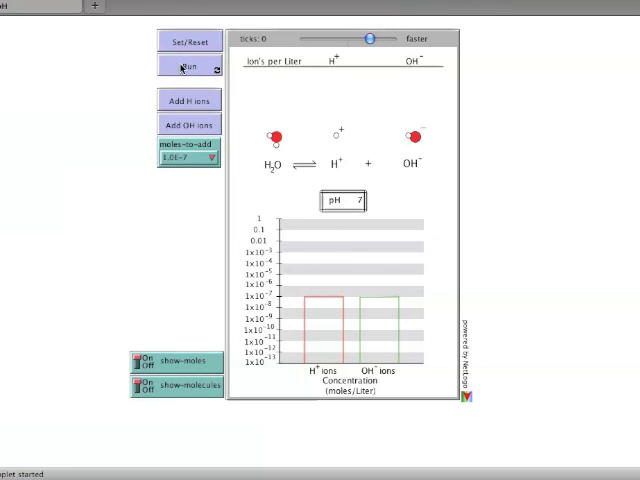
- Run the model at pH 7 and pick an amount of ions to add from the chooser
click(188, 66)
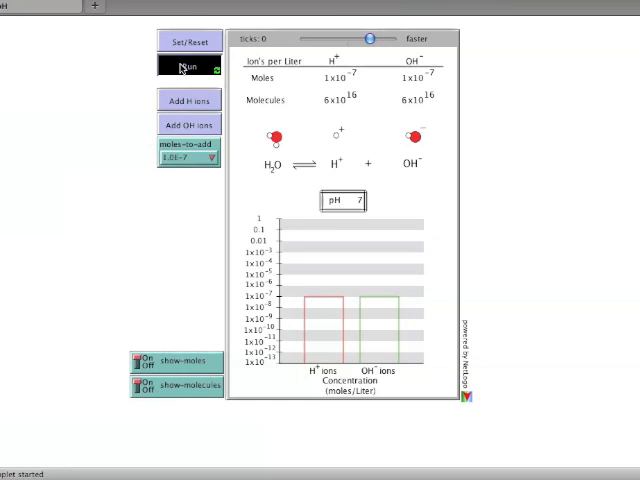
mouse_move(196, 96)
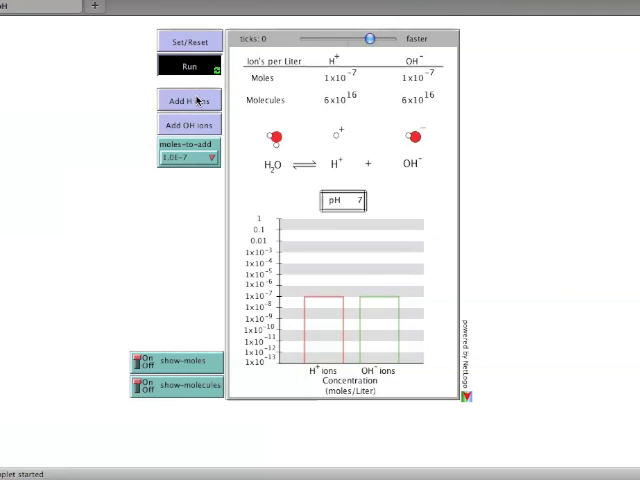
mouse_move(198, 120)
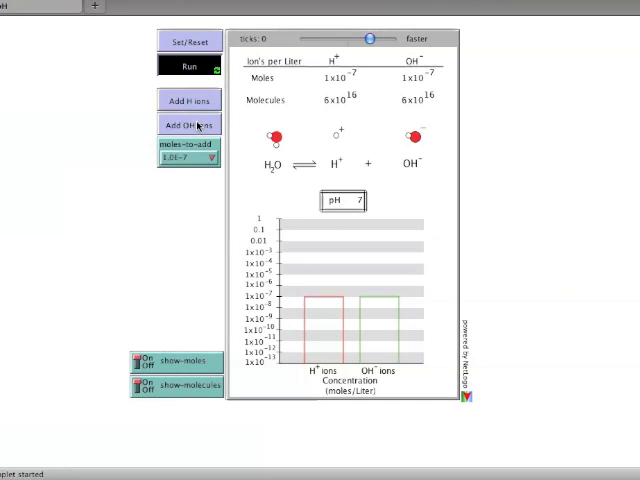
mouse_move(196, 150)
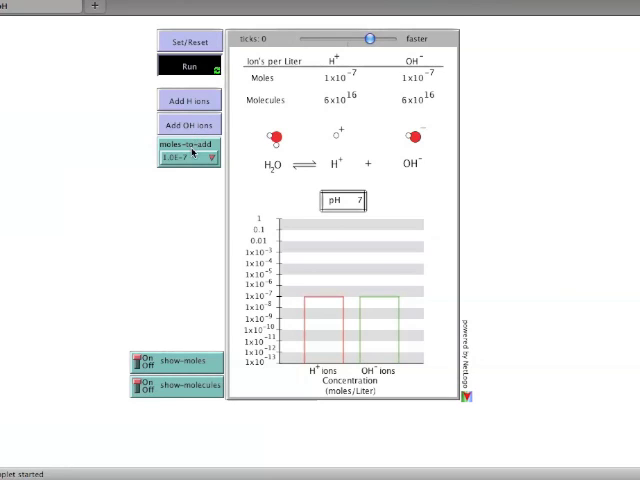
click(188, 156)
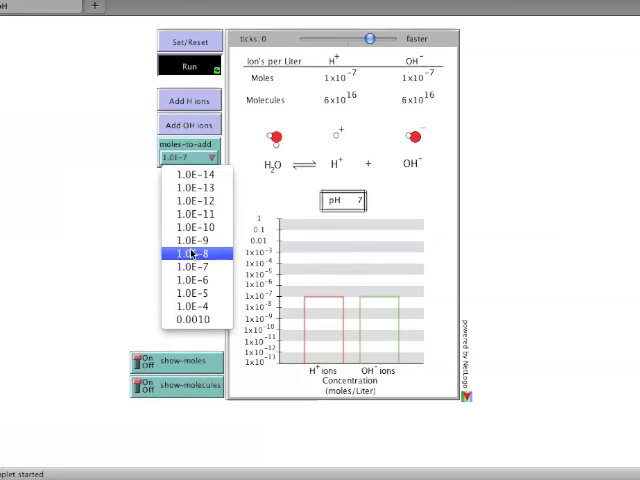
click(192, 252)
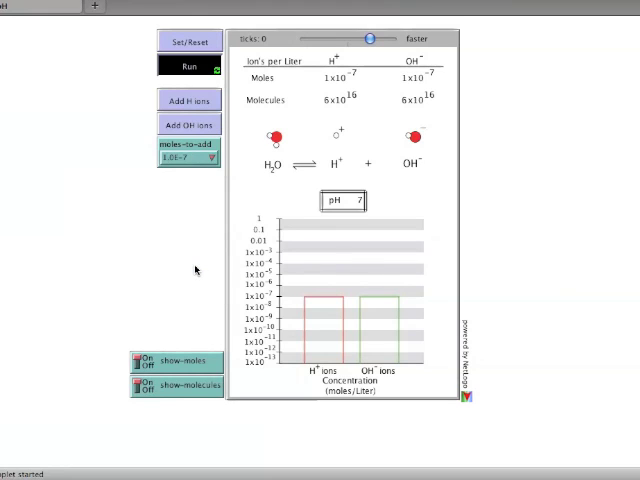
mouse_move(356, 216)
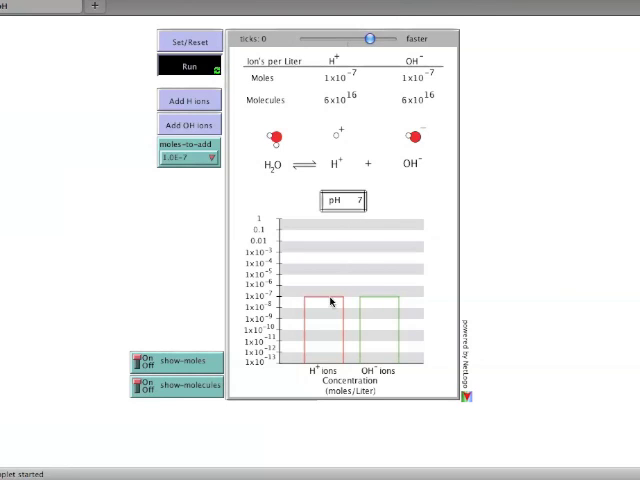
mouse_move(380, 308)
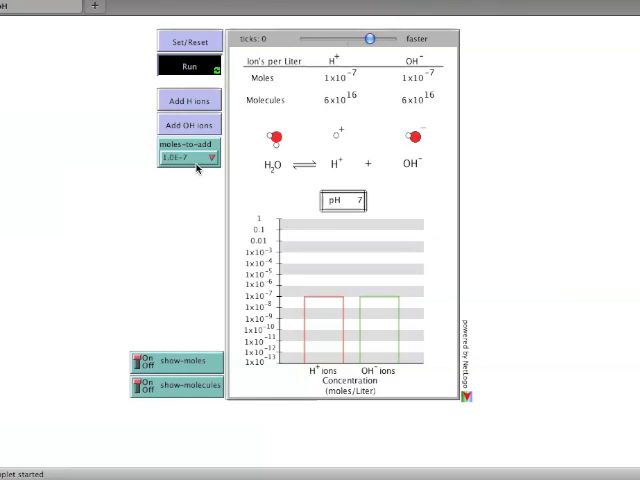
- Add repeated doses of H+ ions until the pH falls to 6.2
click(188, 100)
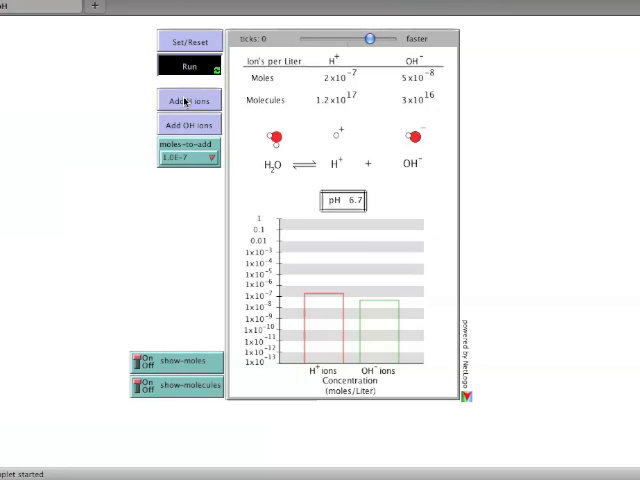
click(188, 100)
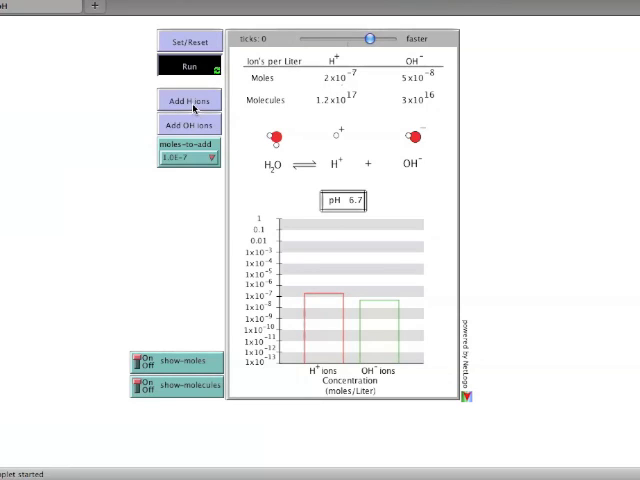
click(188, 100)
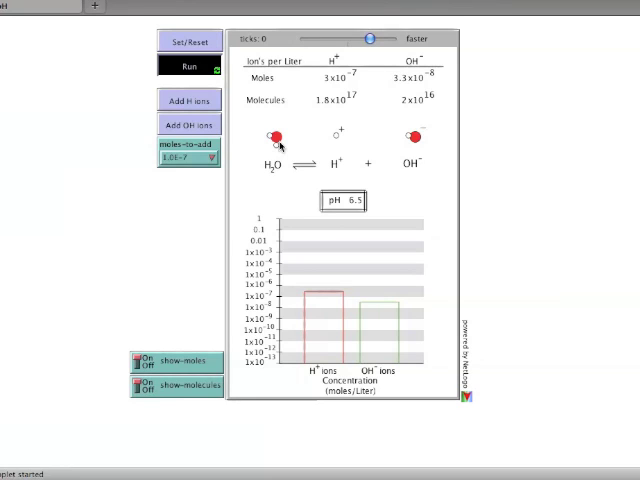
mouse_move(428, 92)
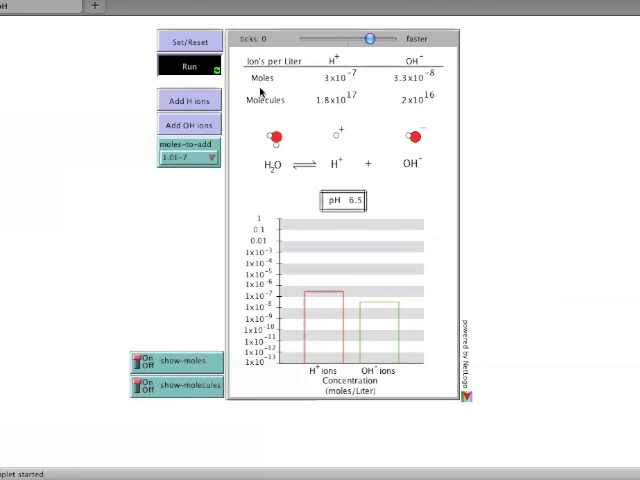
click(190, 100)
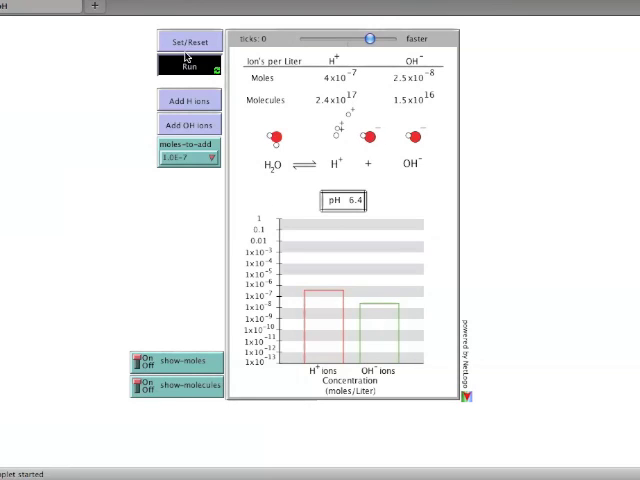
click(188, 100)
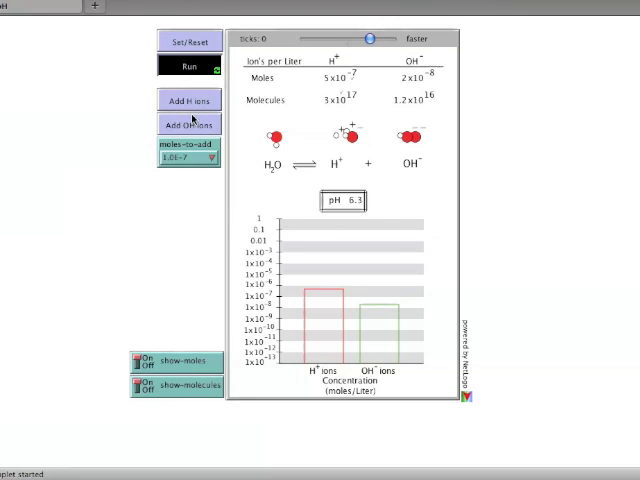
click(188, 100)
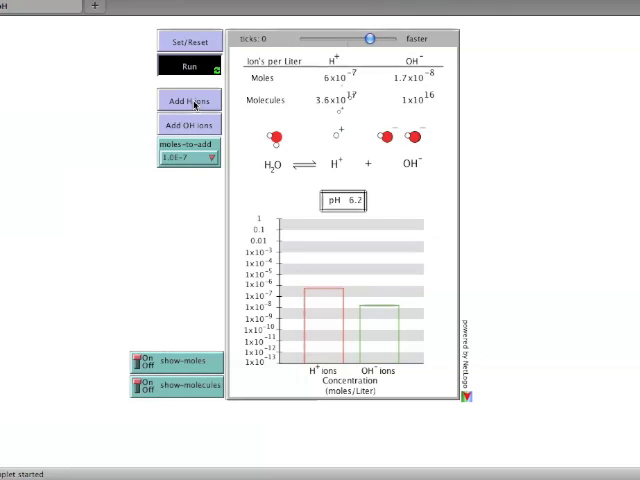
click(188, 100)
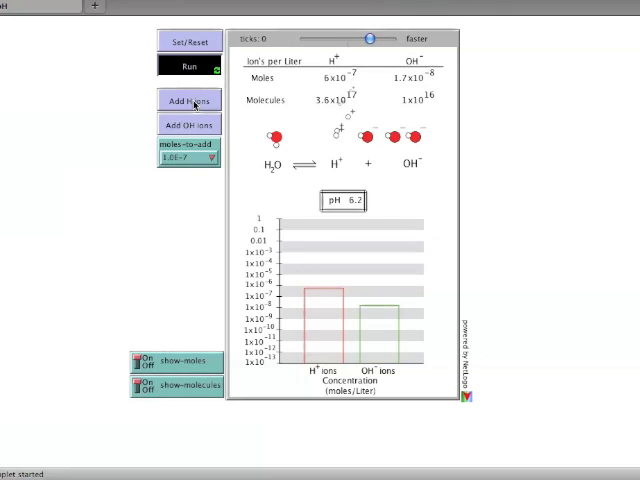
click(188, 100)
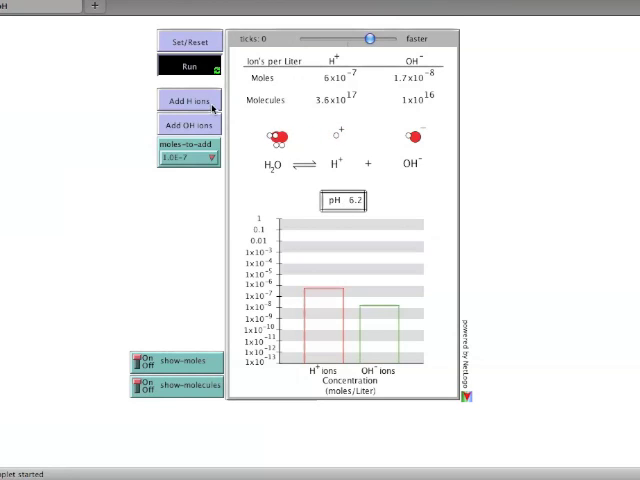
click(188, 100)
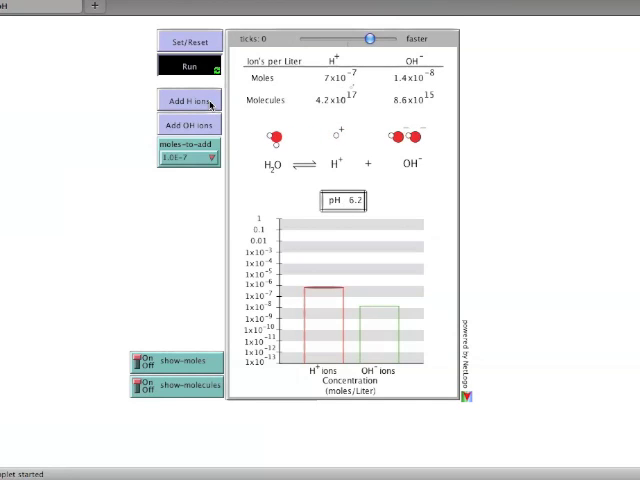
click(188, 100)
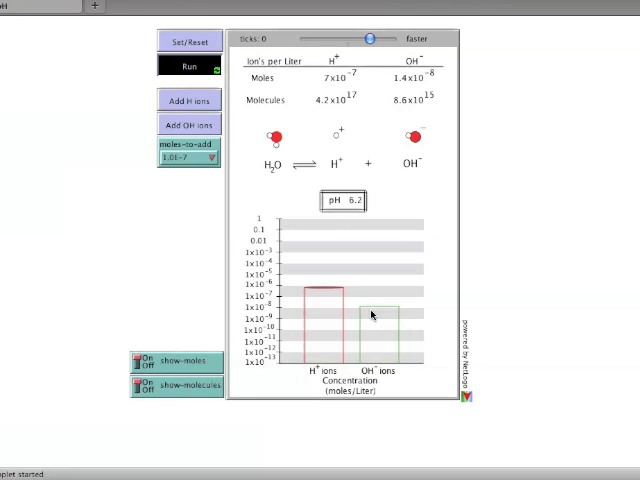
mouse_move(330, 280)
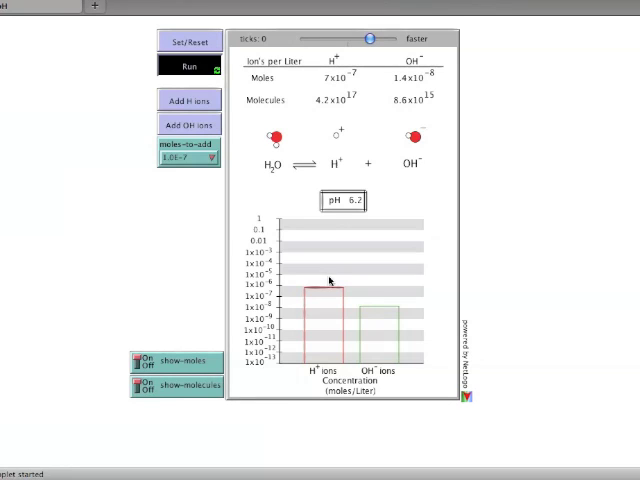
mouse_move(296, 248)
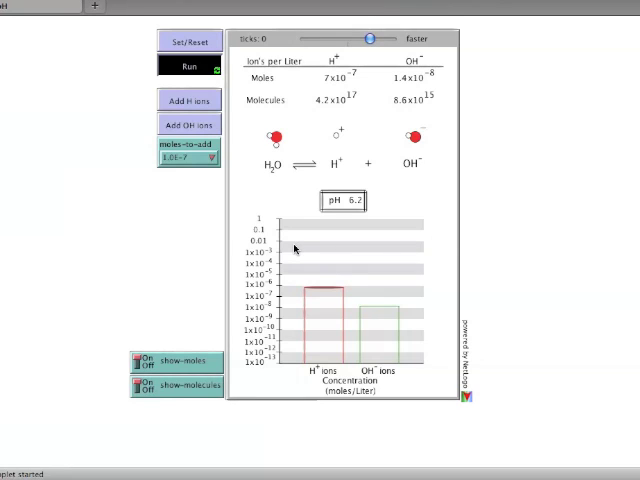
mouse_move(196, 100)
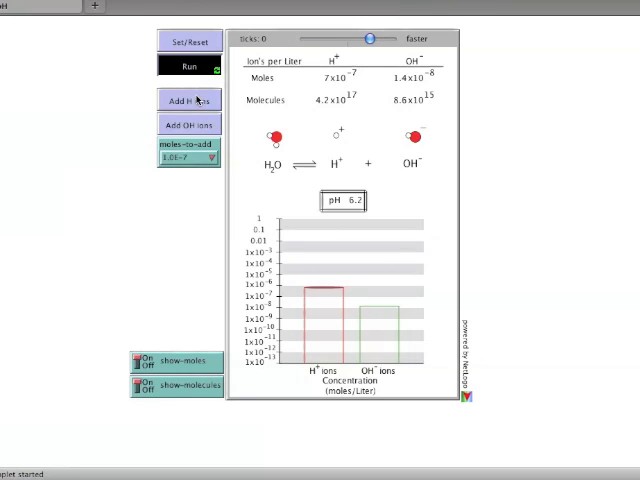
- Add further H+ doses, dropping the pH below 6 to about 5.8
click(188, 100)
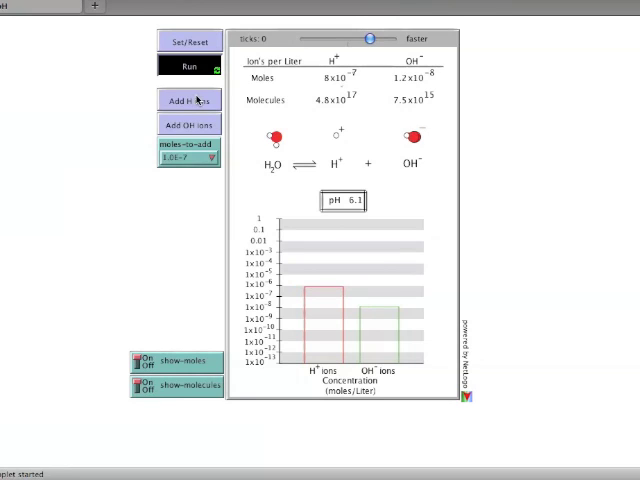
click(188, 100)
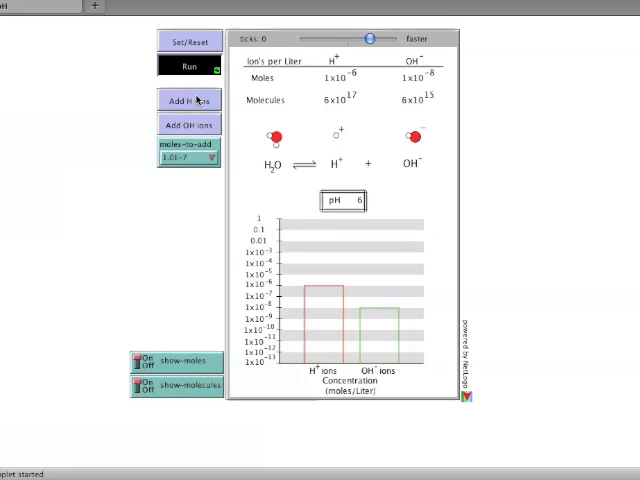
mouse_move(350, 82)
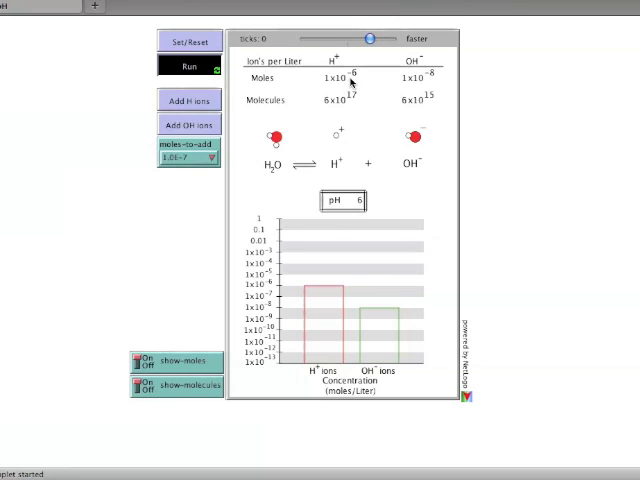
mouse_move(332, 88)
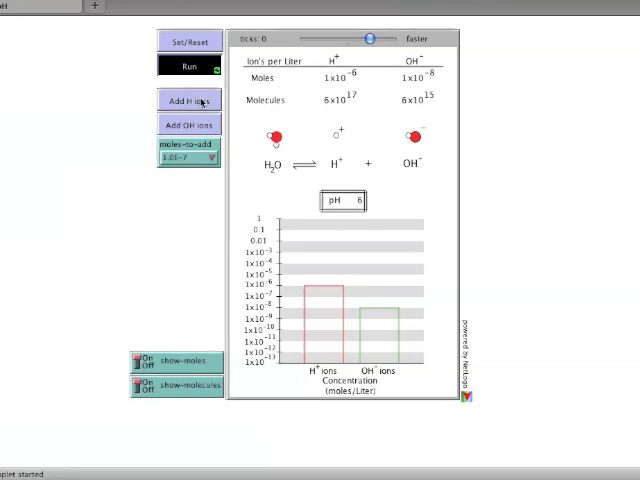
click(188, 100)
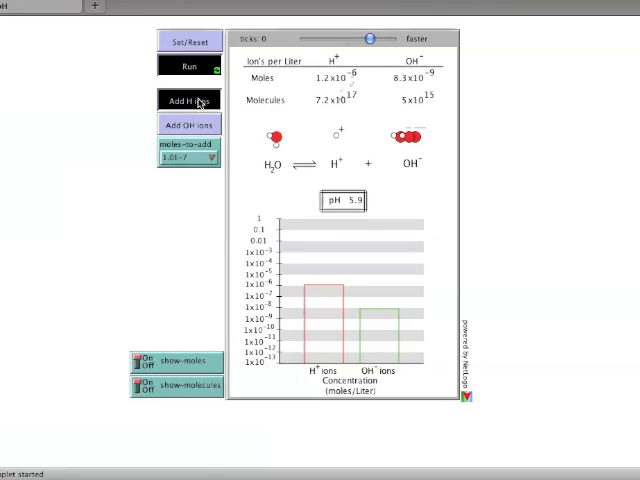
click(188, 100)
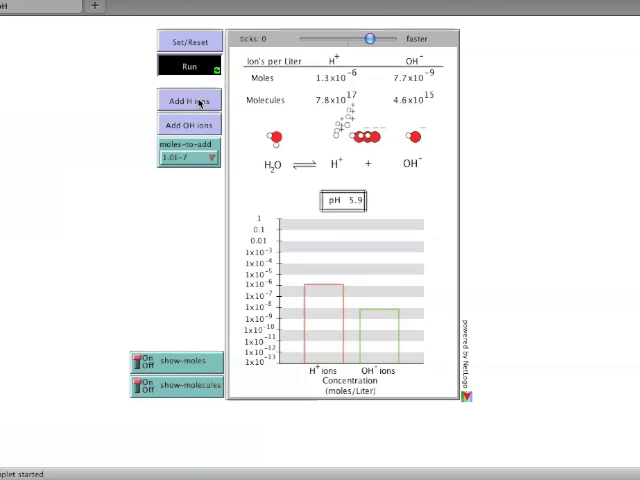
click(190, 100)
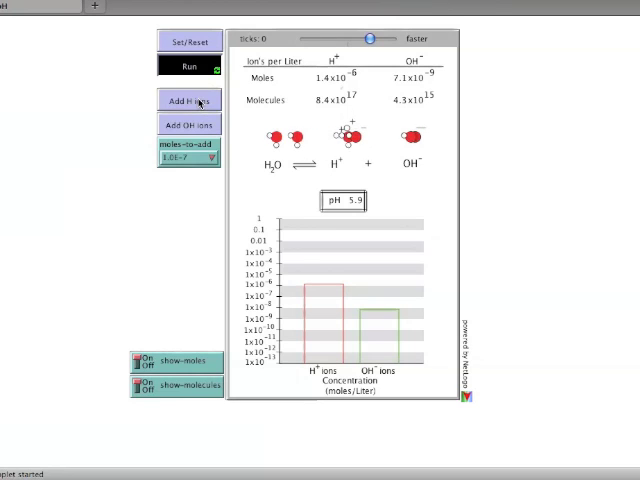
click(210, 160)
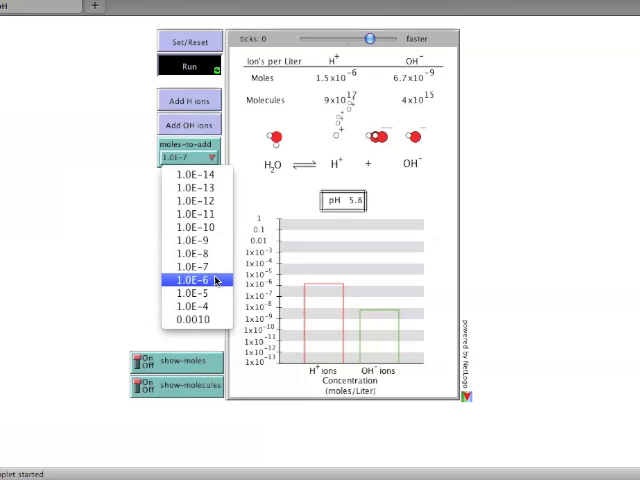
mouse_move(222, 308)
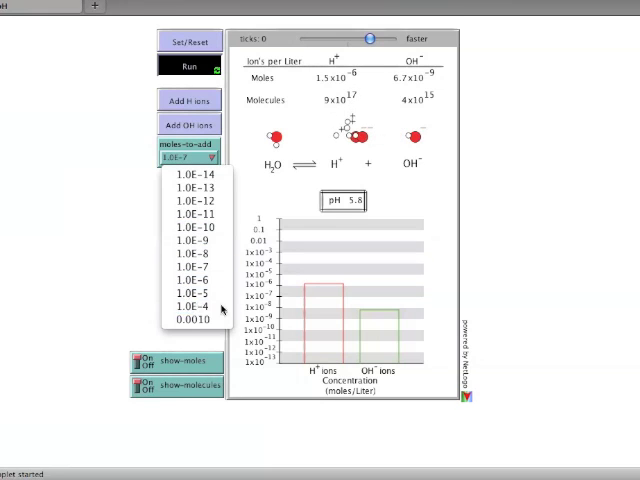
- Set the dose to 1.0E-4 moles and add OH- ions twice, raising the pH to 10.5
click(190, 306)
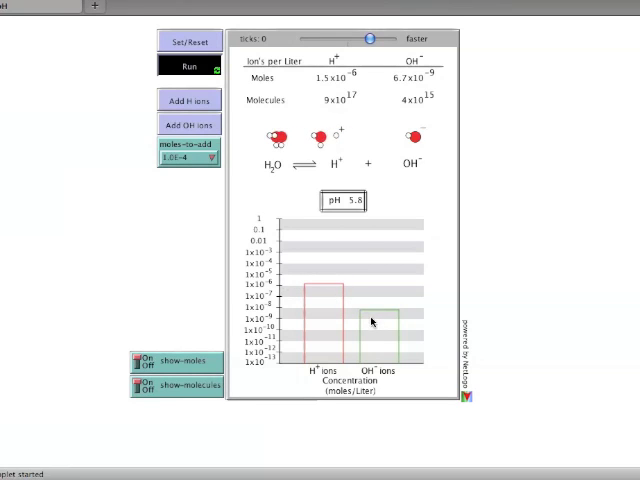
click(188, 100)
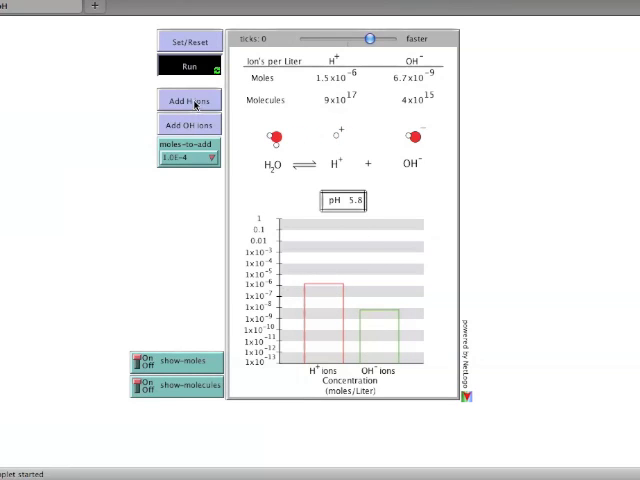
click(188, 100)
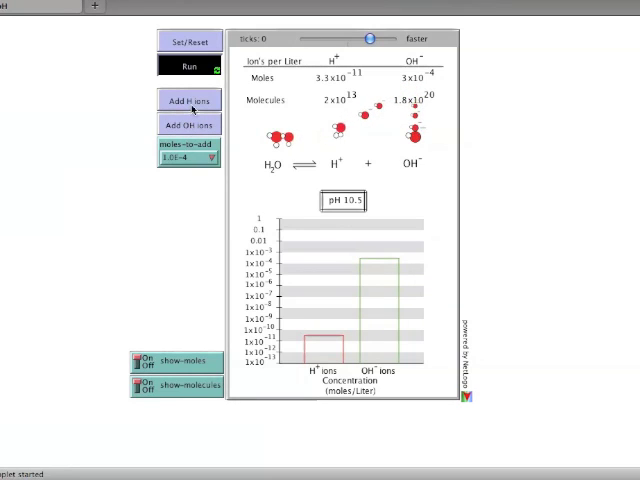
- Add two large H+ doses to acidify, then reset the model to neutral pH 7
click(188, 100)
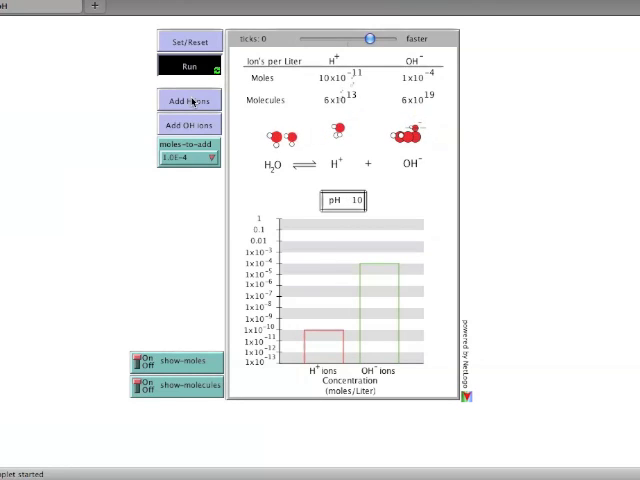
click(188, 100)
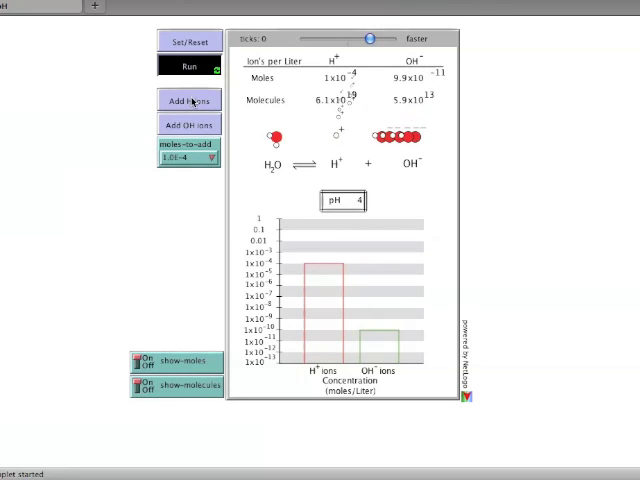
click(188, 40)
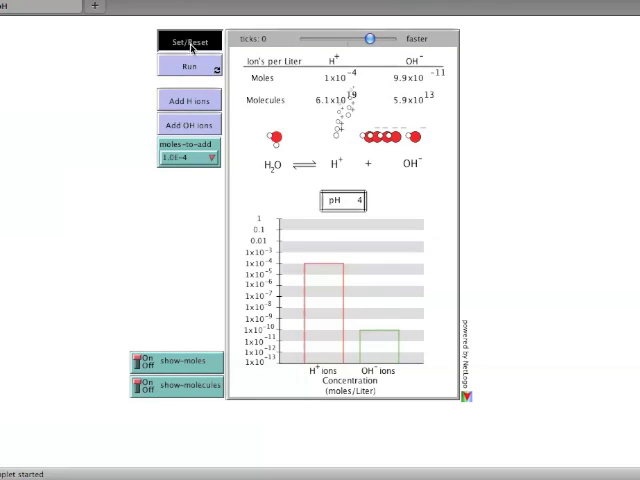
click(188, 40)
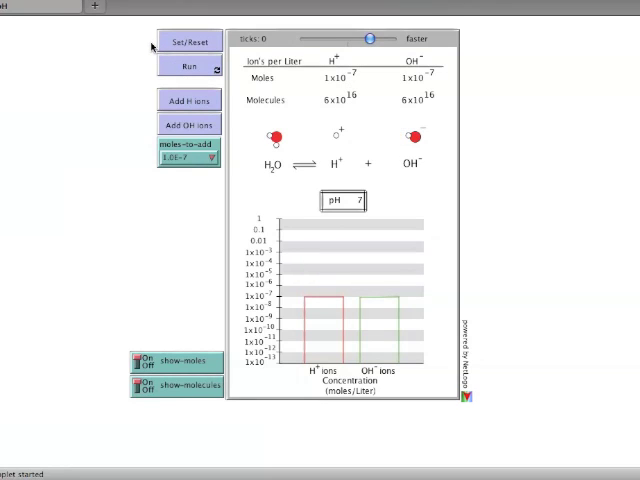